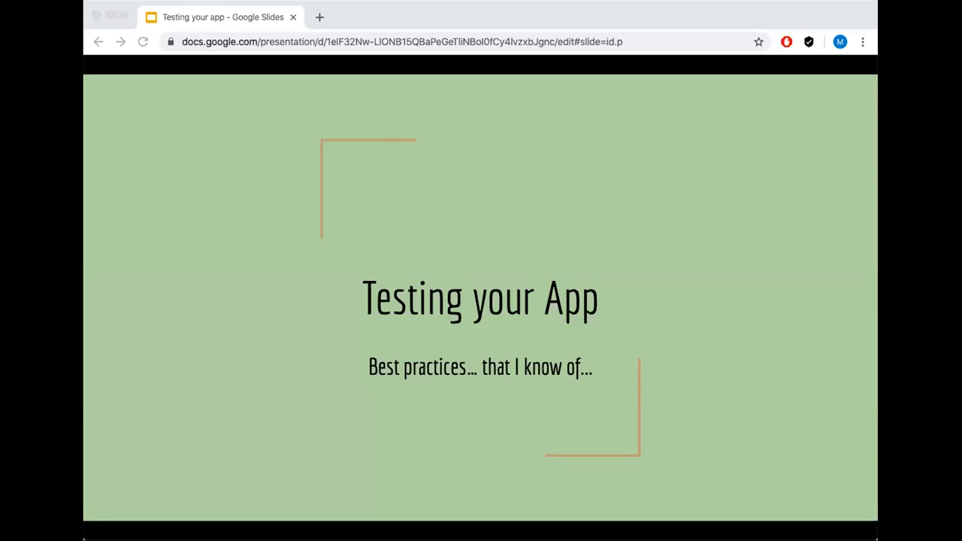
Advance from the title slide to the 'Tests… Should… Shouldn't…' slide
key("Right")
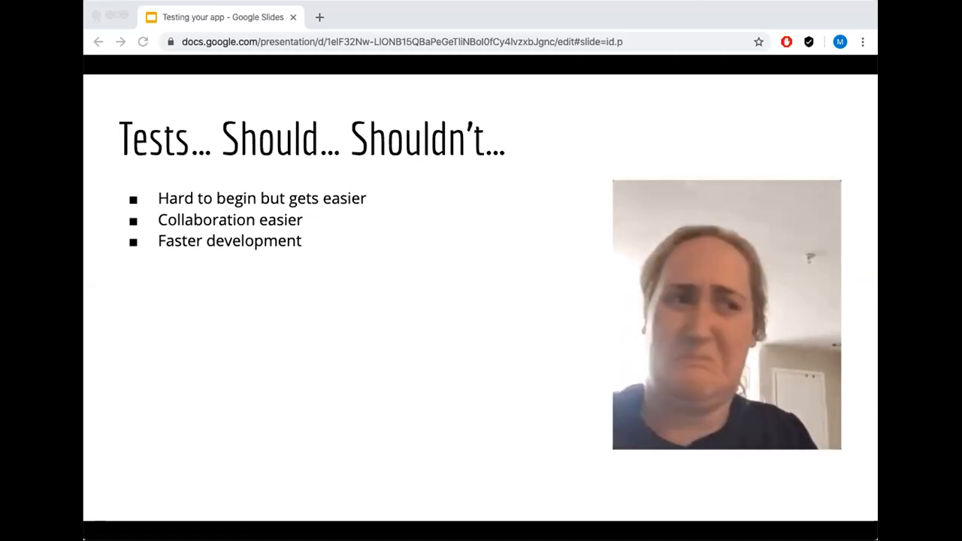
Advance past 'Should run before submitting code changes' to the 'What is a component?' slide
key("Right")
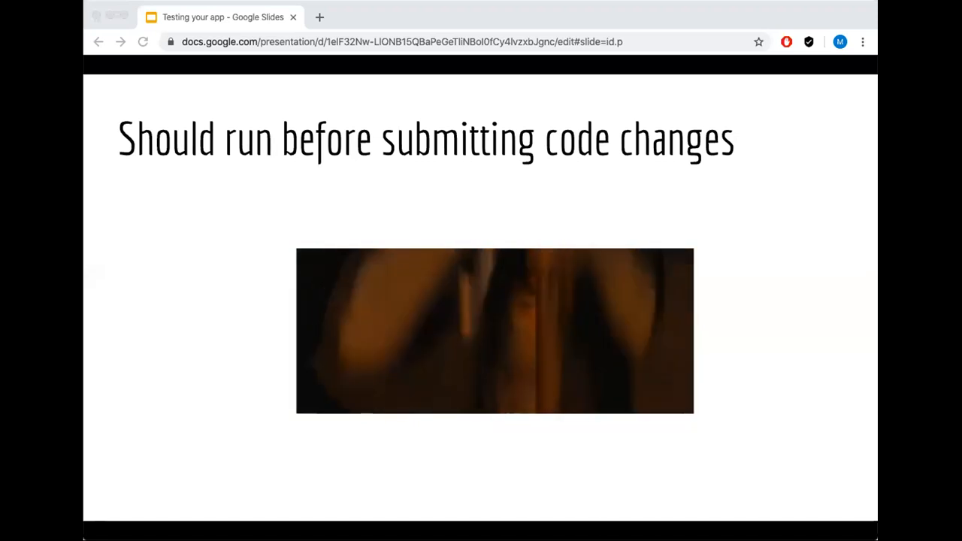
key("Right")
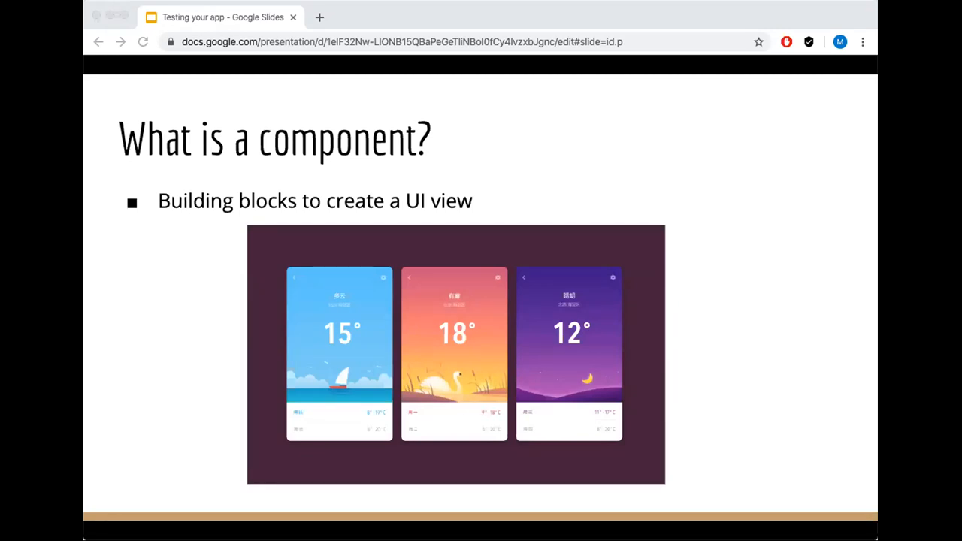
Advance the slideshow to the 'Do not mock dependencies' slide with two code examples
key("Right")
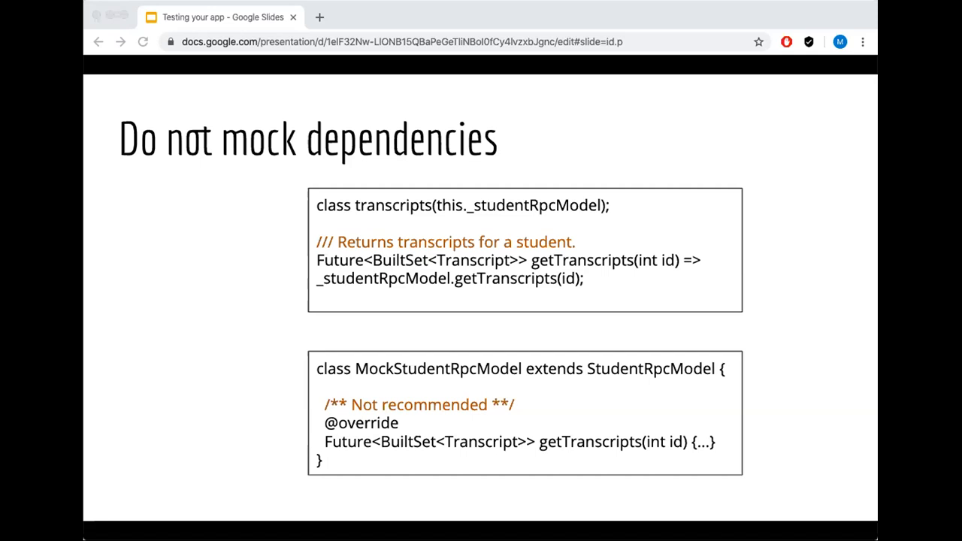
key("Right")
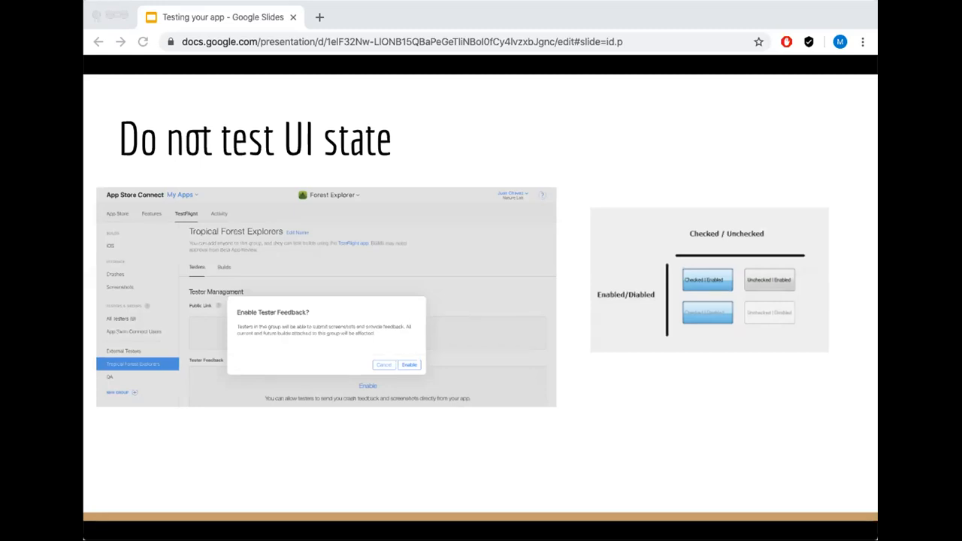
Advance to the 'Best practices' section title slide
key("Right")
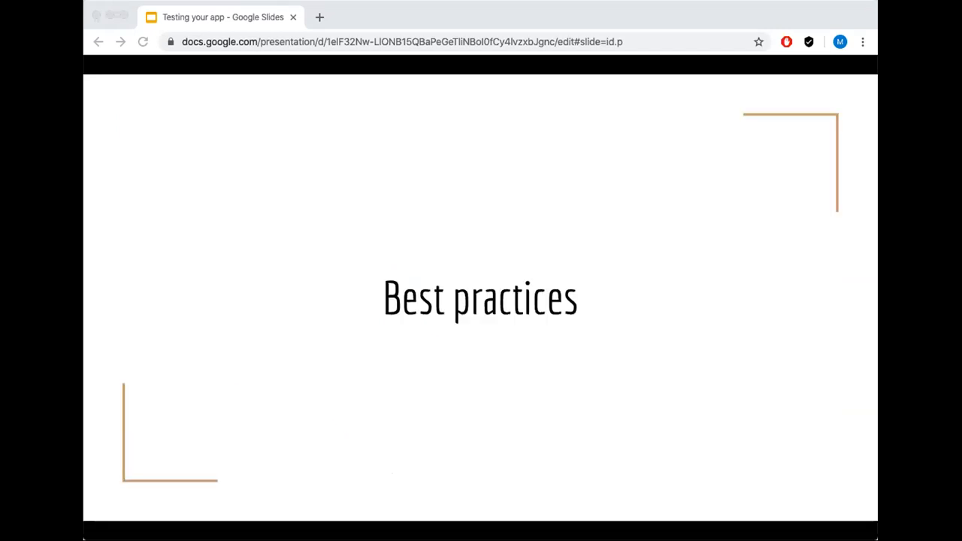
Step past the test-one-thing slide to 'Do not share state between tests'
key("Right")
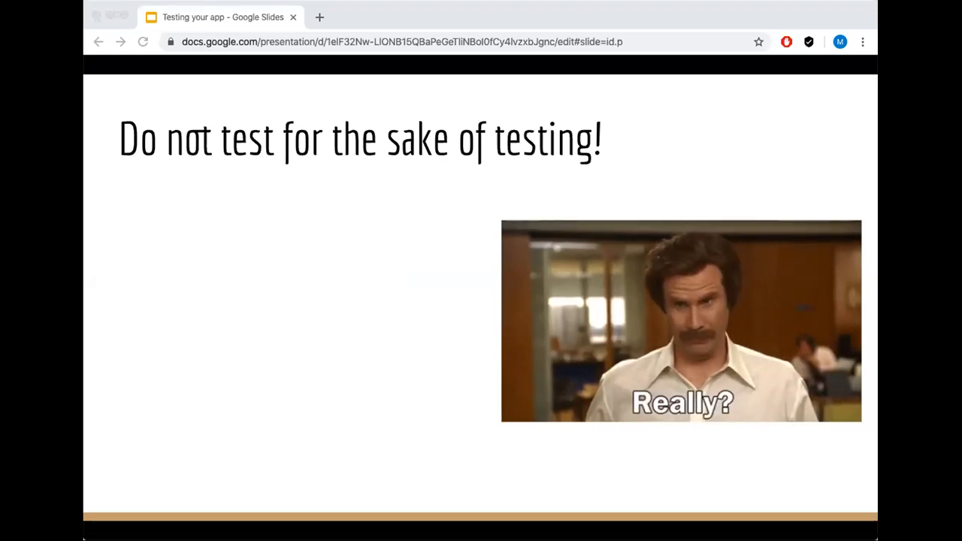
key("Right")
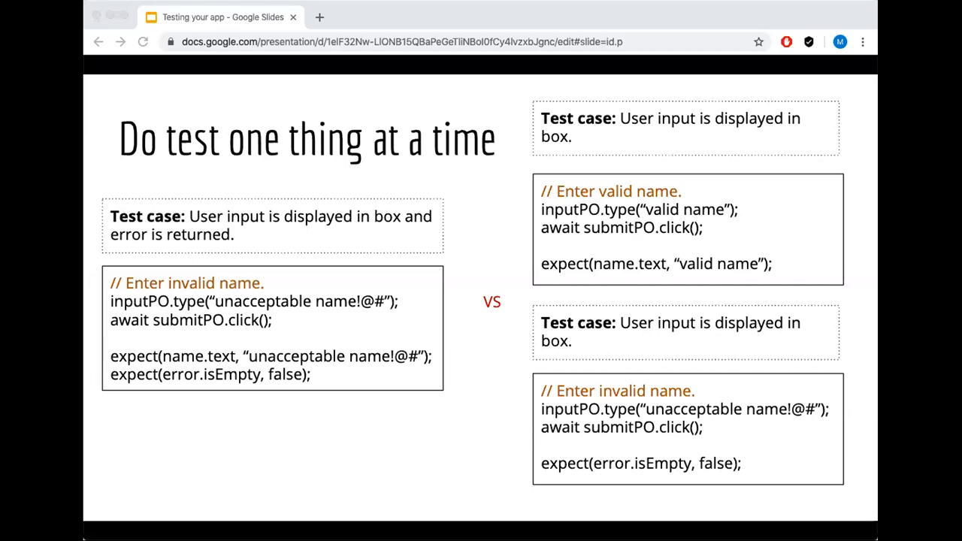
key("Right")
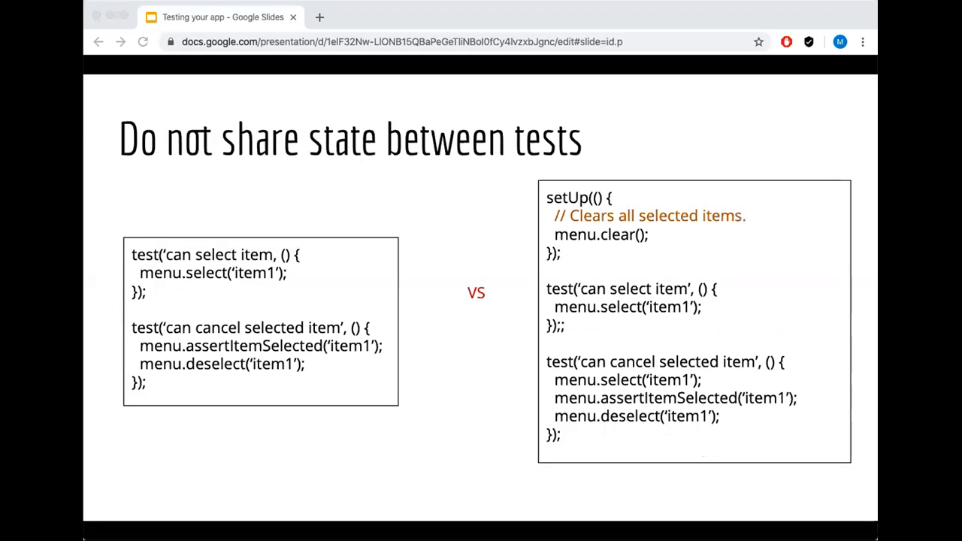